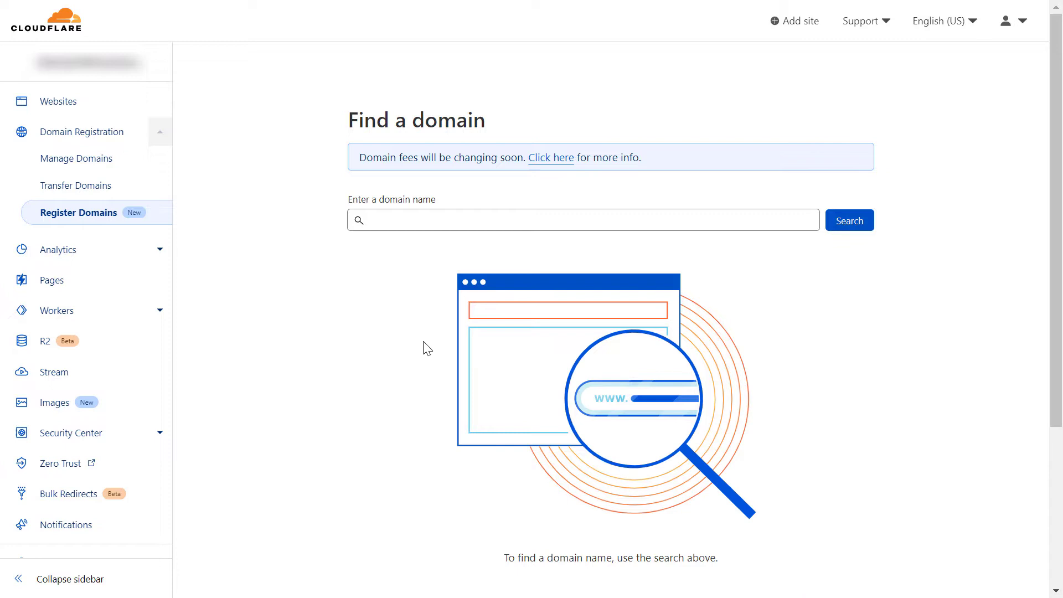
{"action": "mouse_move", "coordinate": [179, 226]}
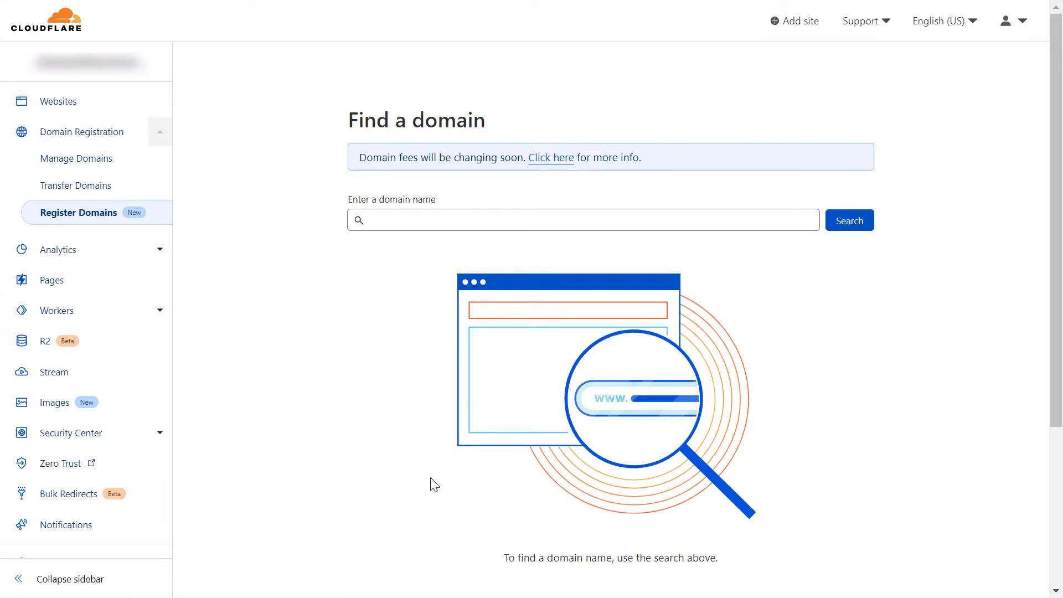
{"action": "mouse_move", "coordinate": [81, 132]}
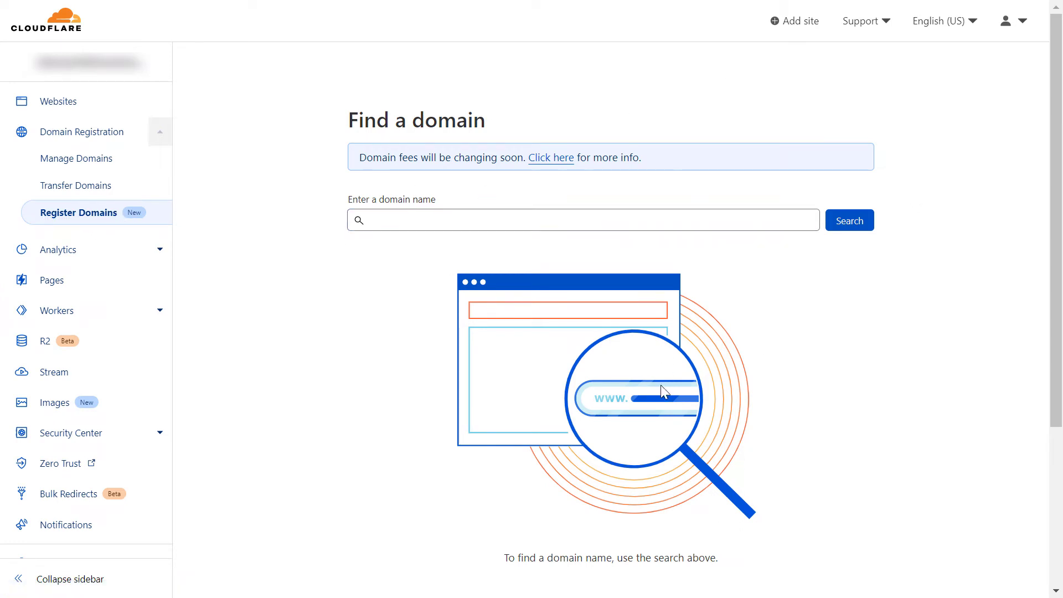
Search for nutritionfactsdata.com and highlight its $8.57 price among the suggested domains.
{"action": "left_click", "coordinate": [581, 220]}
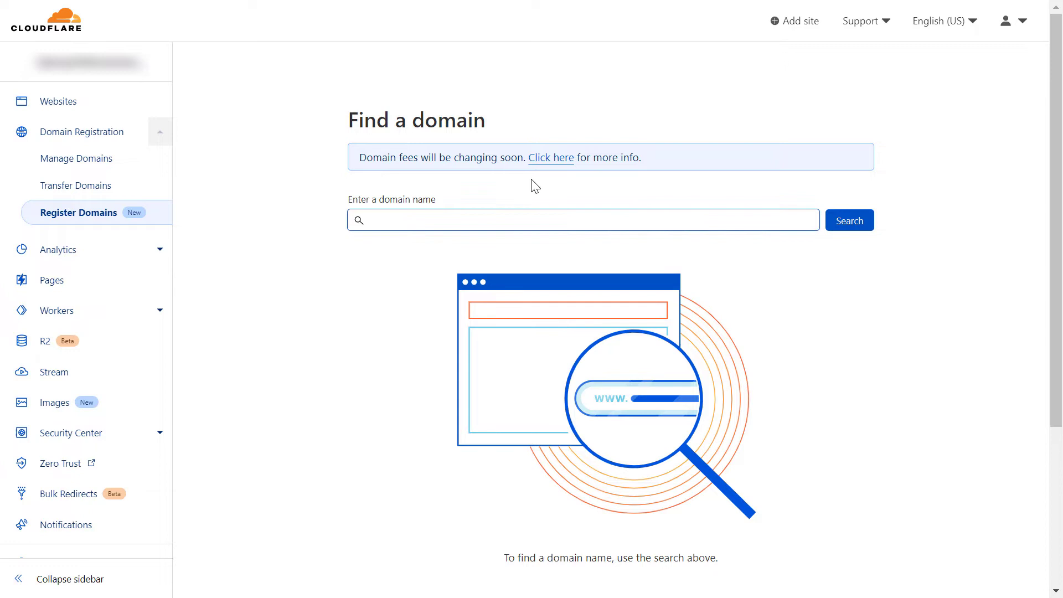
{"action": "mouse_move", "coordinate": [401, 273]}
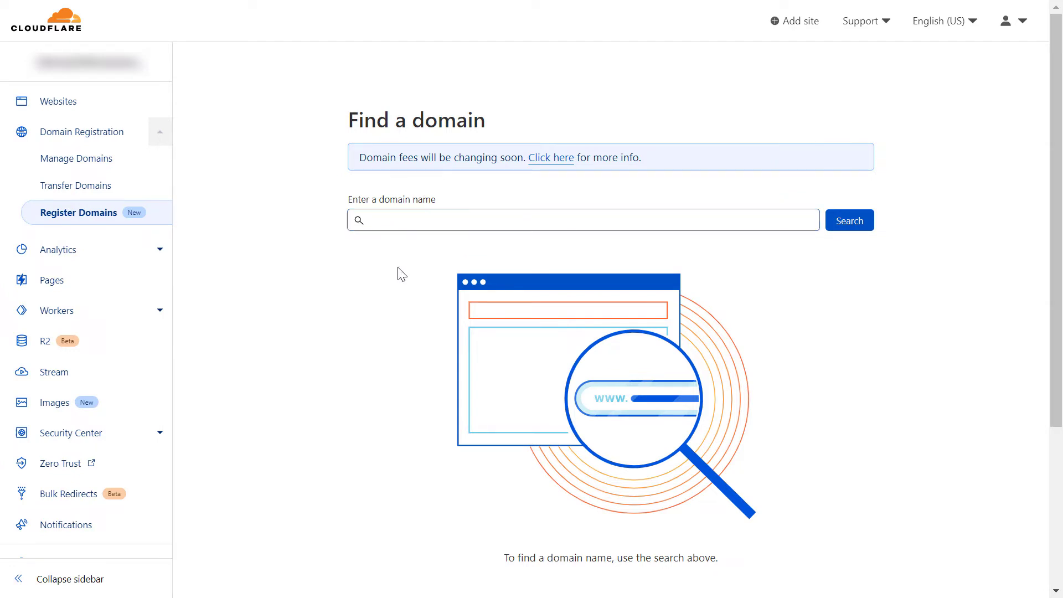
{"action": "type", "text": "nutritionfactsdata.com"}
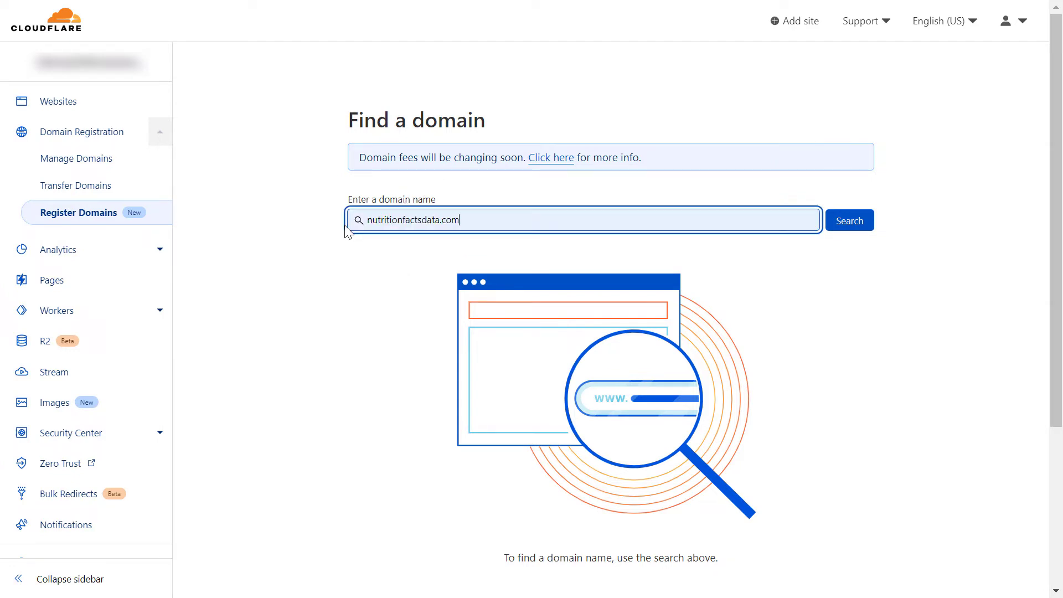
{"action": "mouse_move", "coordinate": [552, 229]}
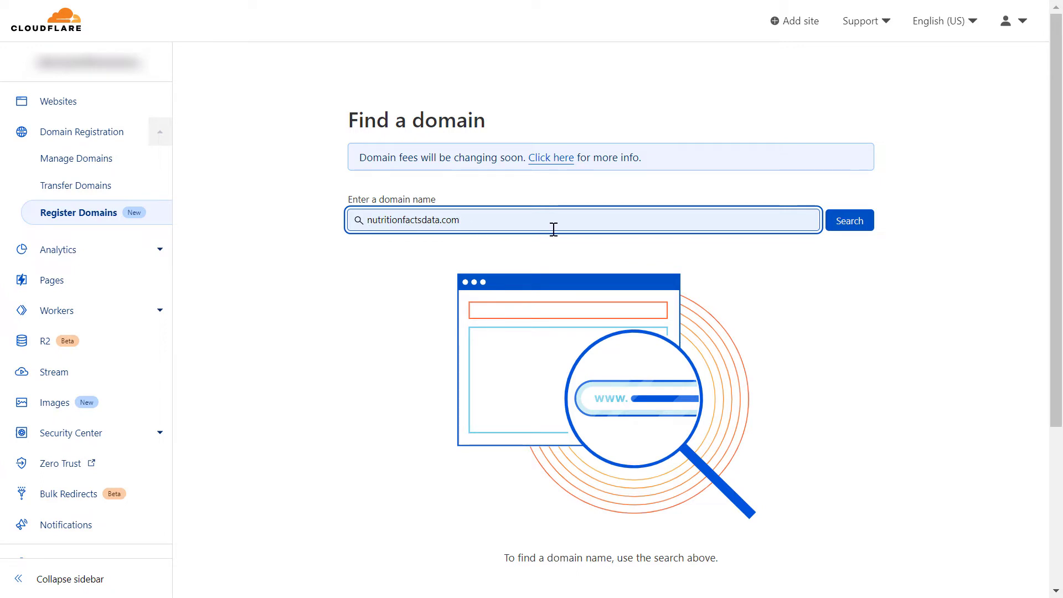
{"action": "mouse_move", "coordinate": [583, 244]}
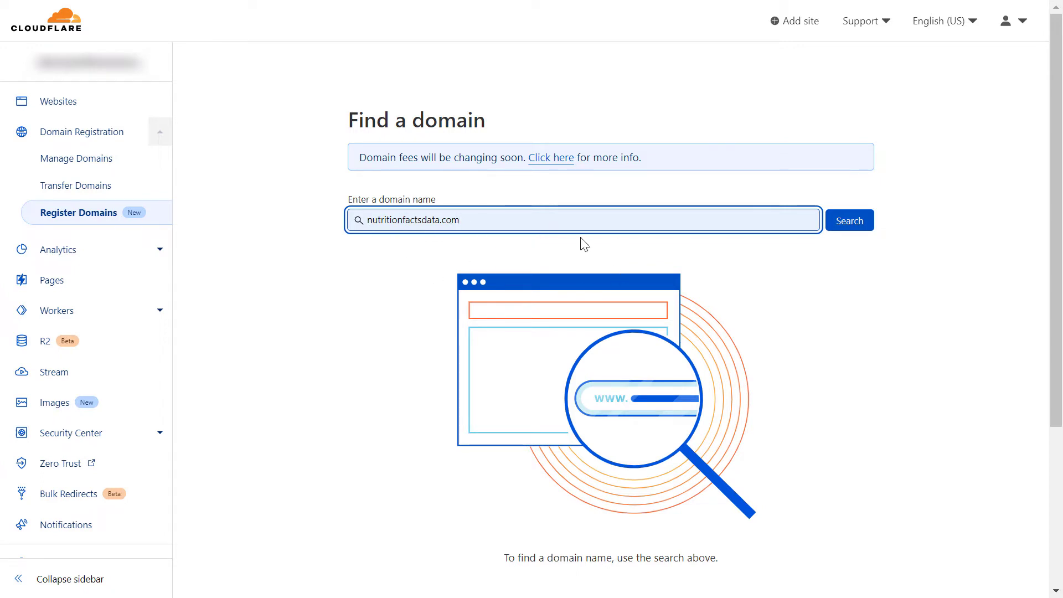
{"action": "left_click", "coordinate": [849, 220]}
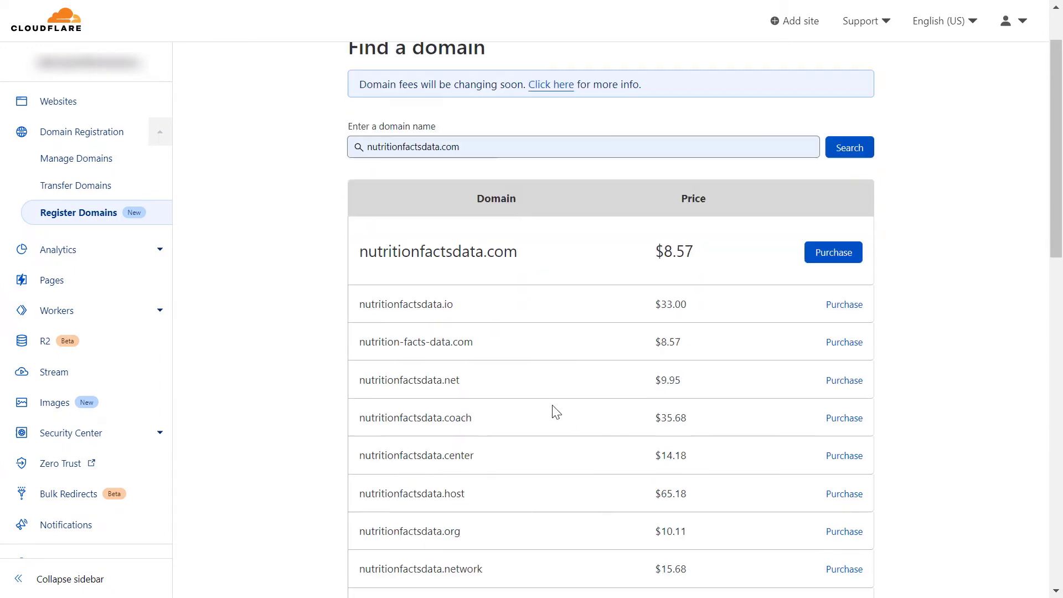
{"action": "scroll", "scroll_direction": "down", "scroll_amount": 3}
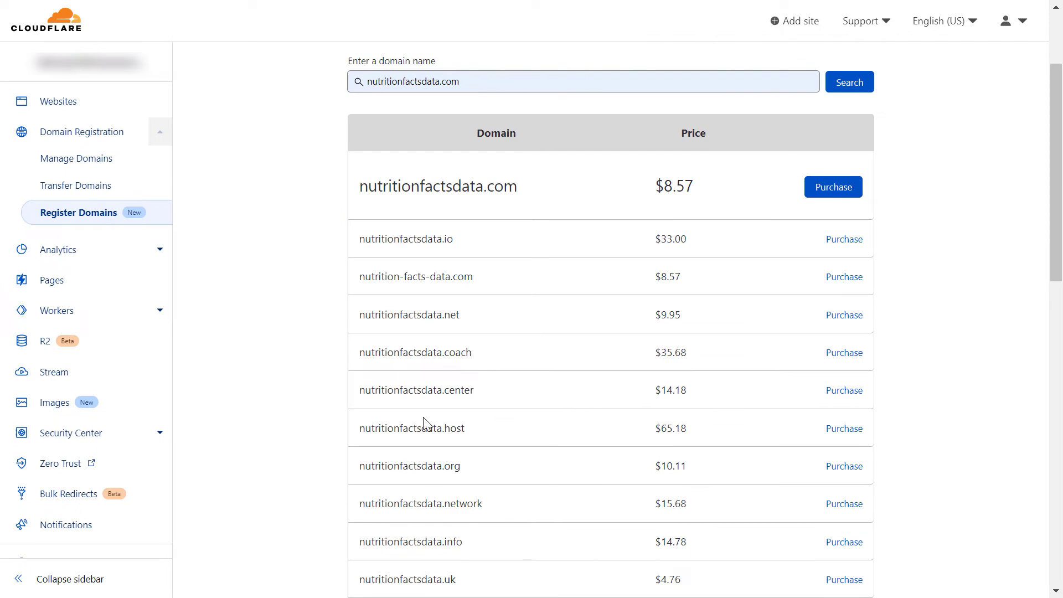
{"action": "mouse_move", "coordinate": [432, 373]}
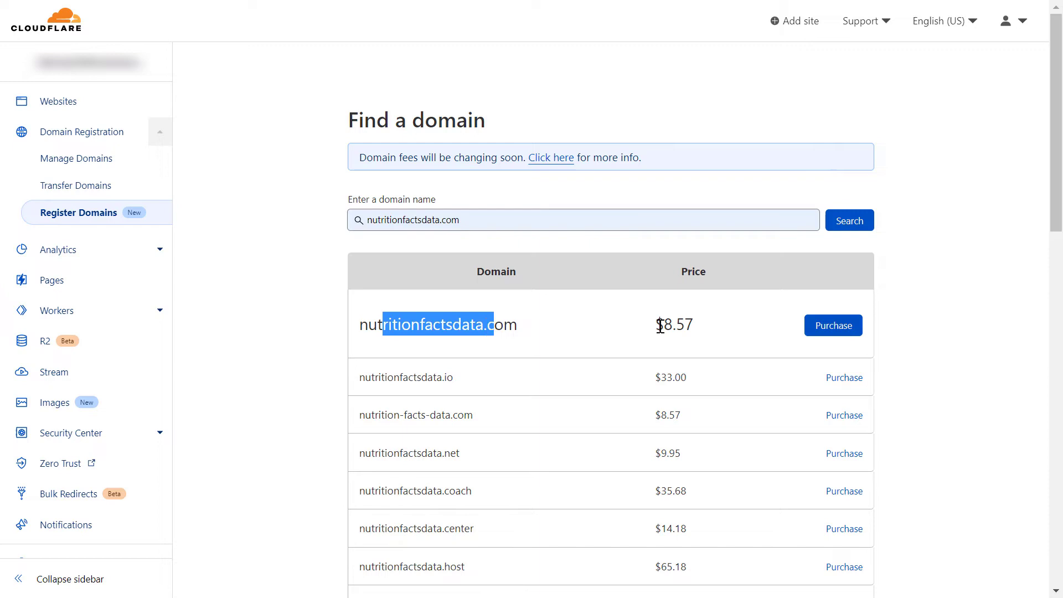
{"action": "left_click_drag", "start_coordinate": [656, 325], "coordinate": [692, 325]}
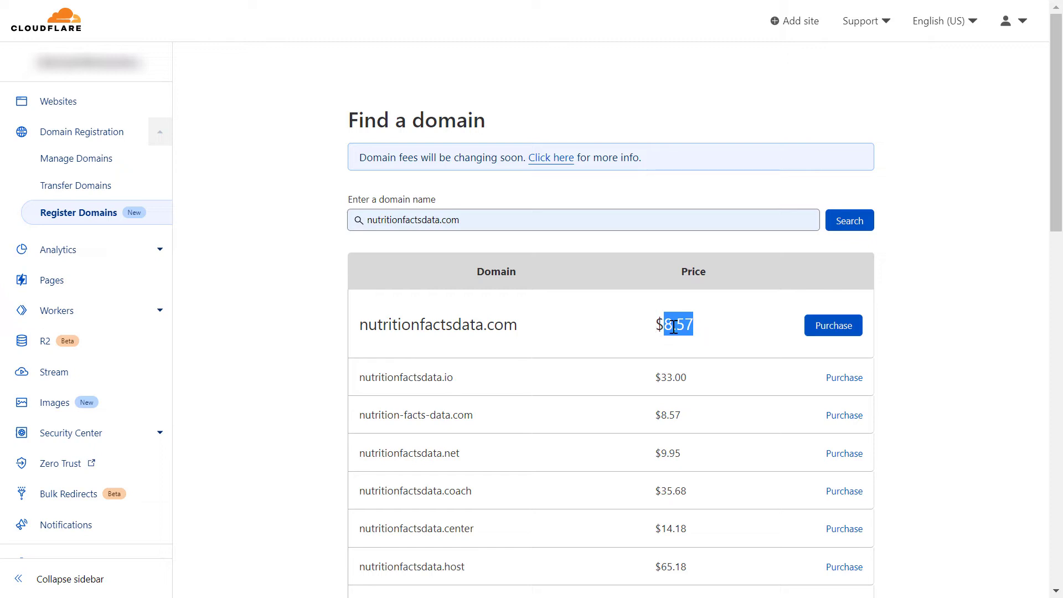
{"action": "mouse_move", "coordinate": [326, 327]}
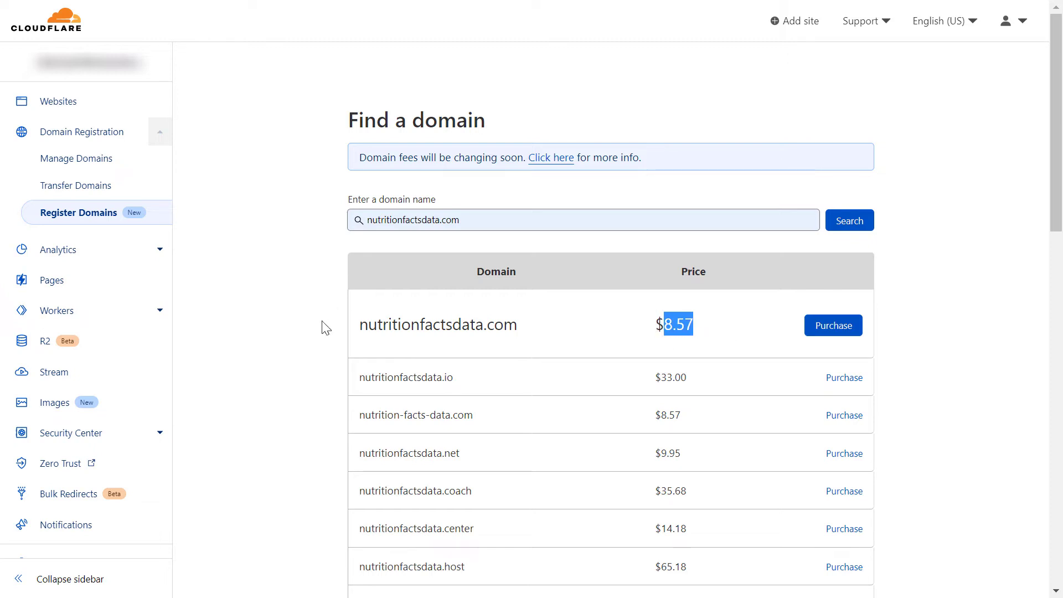
{"action": "mouse_move", "coordinate": [388, 316]}
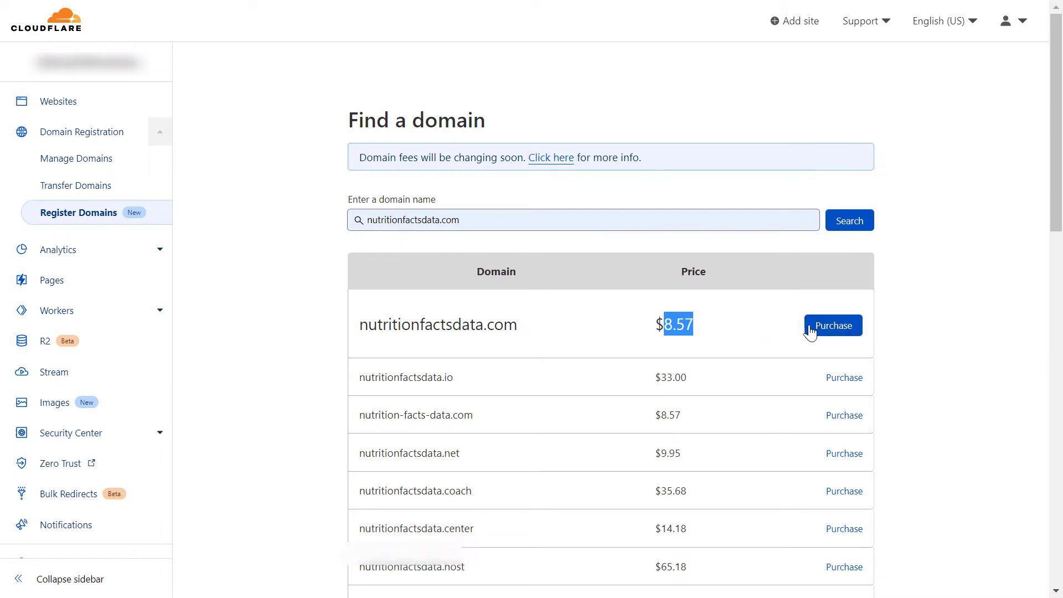
Purchase nutritionfactsdata.com for 1 year, with saved-card payment and auto-renewal enabled.
{"action": "left_click", "coordinate": [832, 325]}
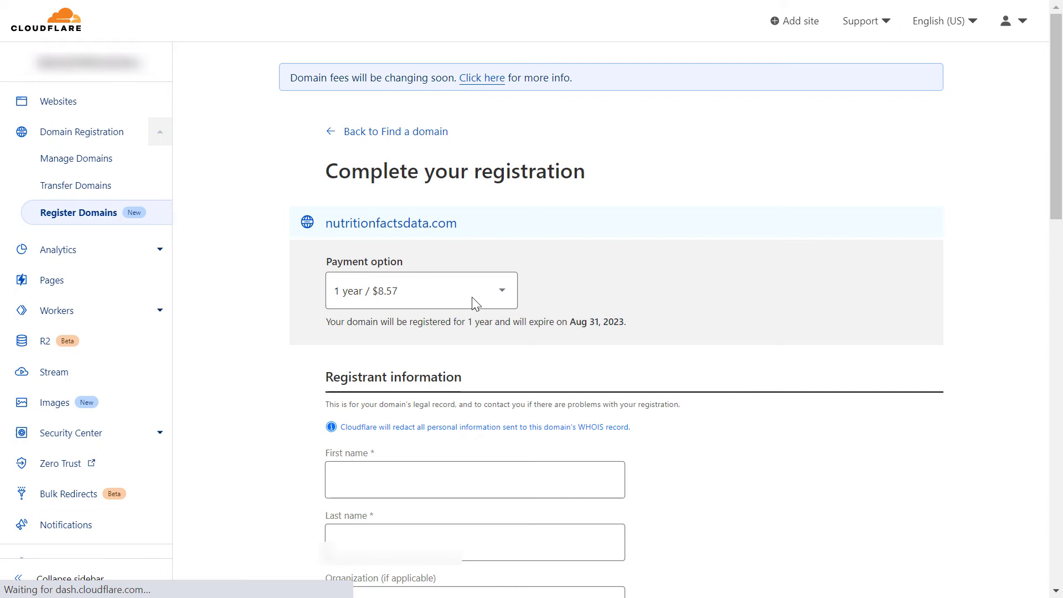
{"action": "left_click", "coordinate": [420, 290]}
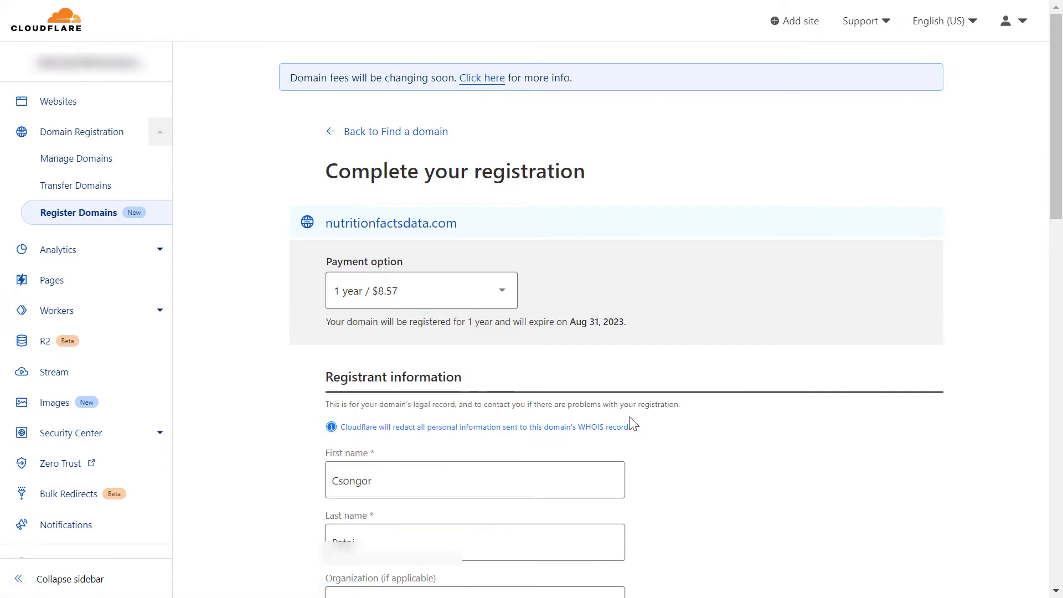
{"action": "scroll", "scroll_direction": "down", "scroll_amount": 3}
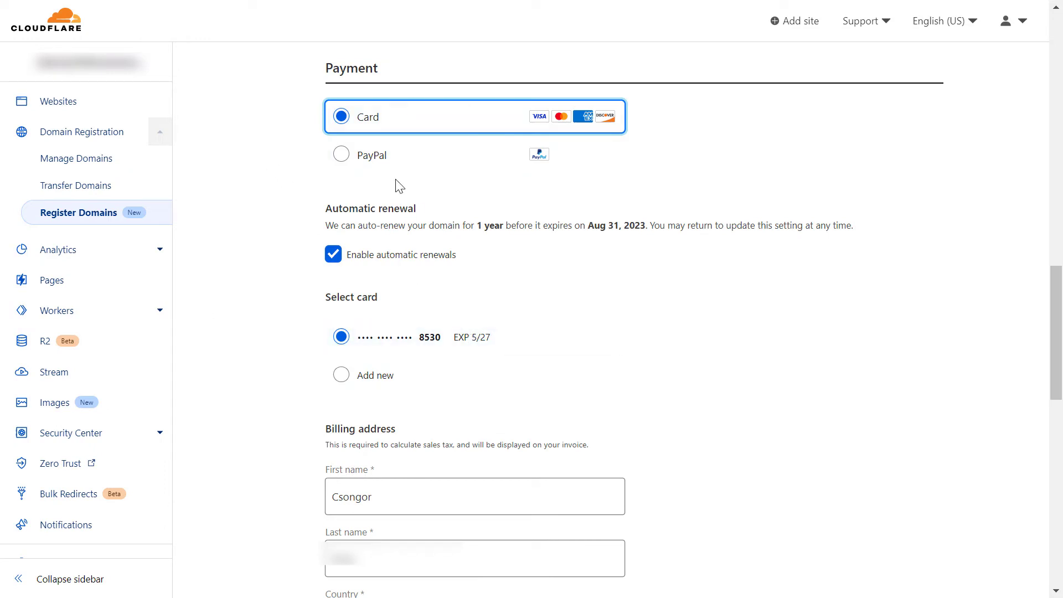
{"action": "mouse_move", "coordinate": [405, 121]}
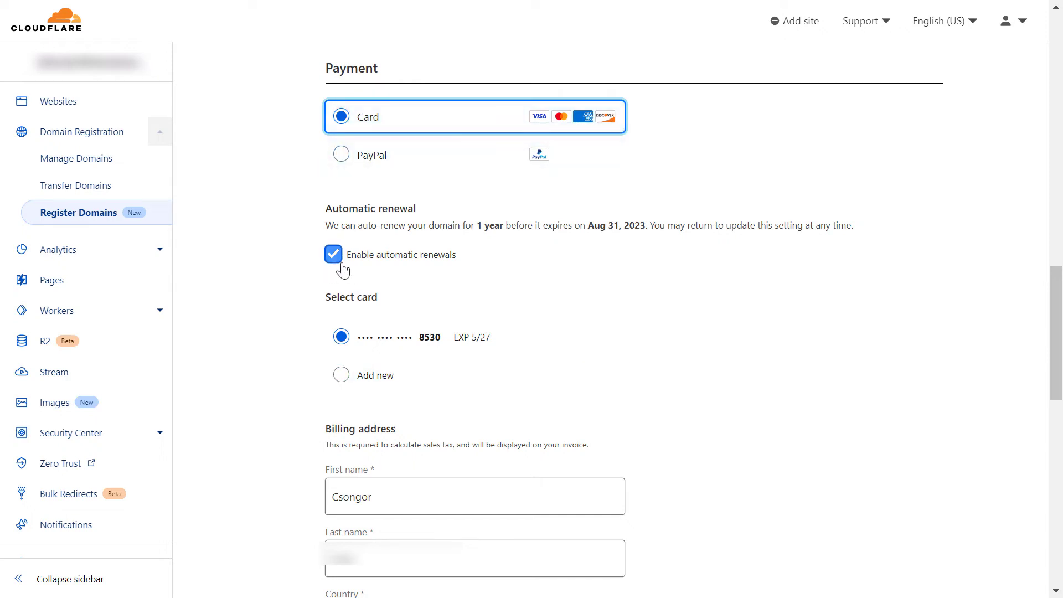
{"action": "mouse_move", "coordinate": [446, 265]}
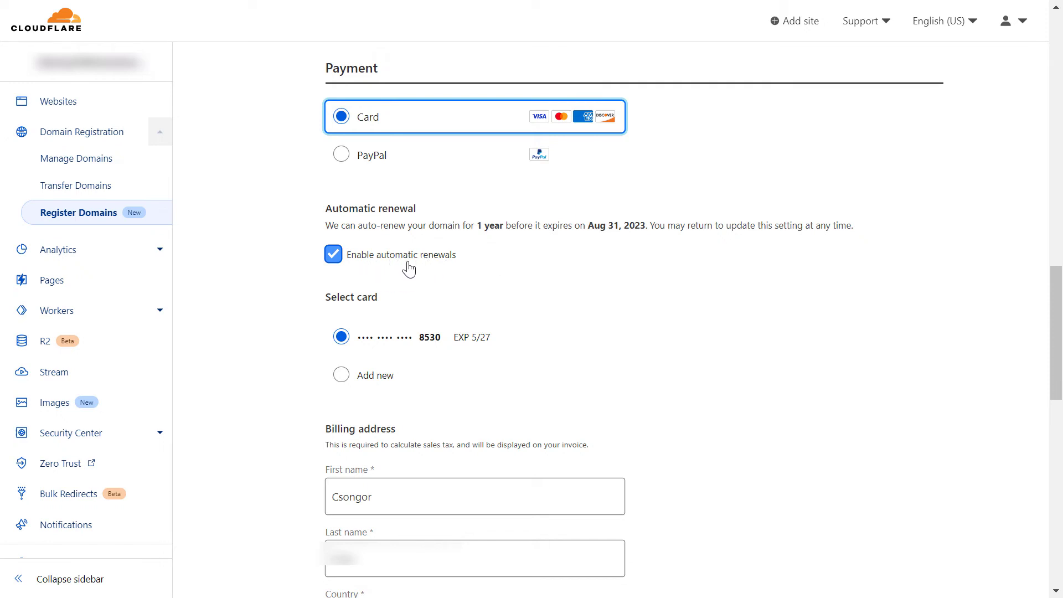
{"action": "mouse_move", "coordinate": [386, 299]}
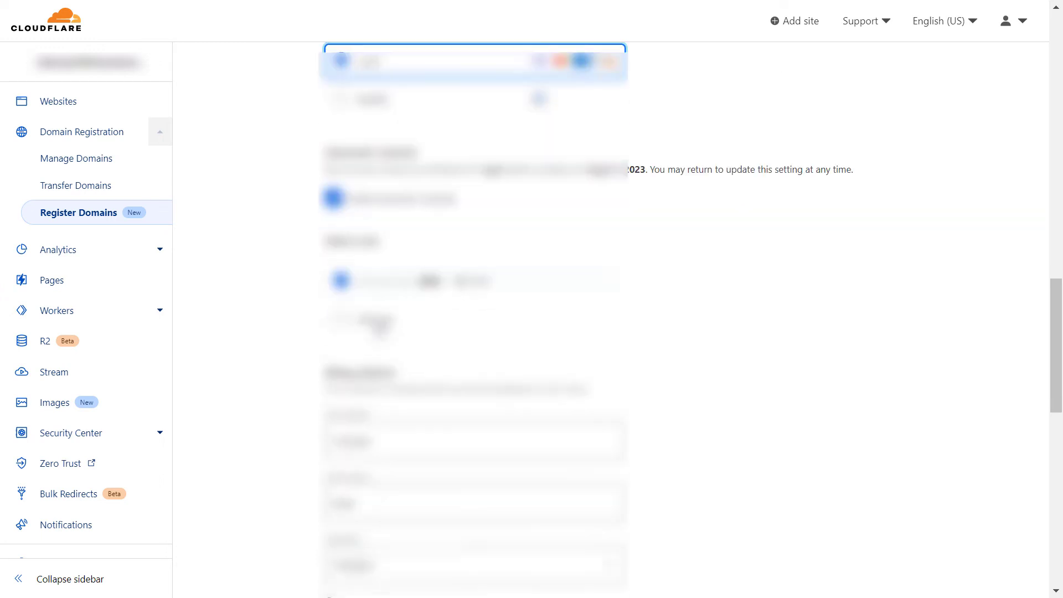
Complete the $8.57 purchase of nutritionfactsdata.com at the bottom of the form.
{"action": "scroll", "scroll_direction": "down", "scroll_amount": 3}
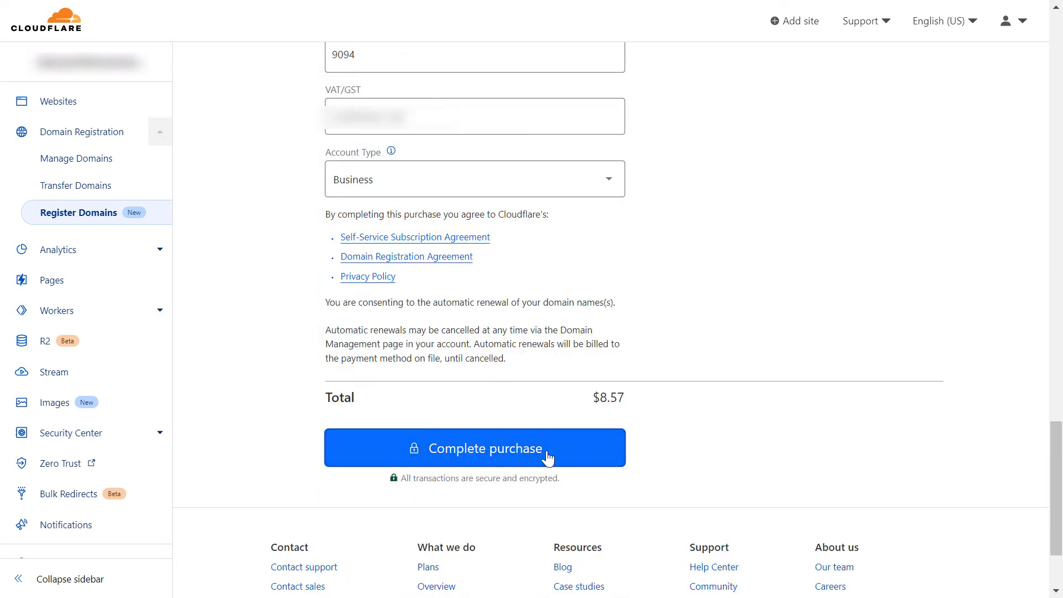
{"action": "mouse_move", "coordinate": [293, 450]}
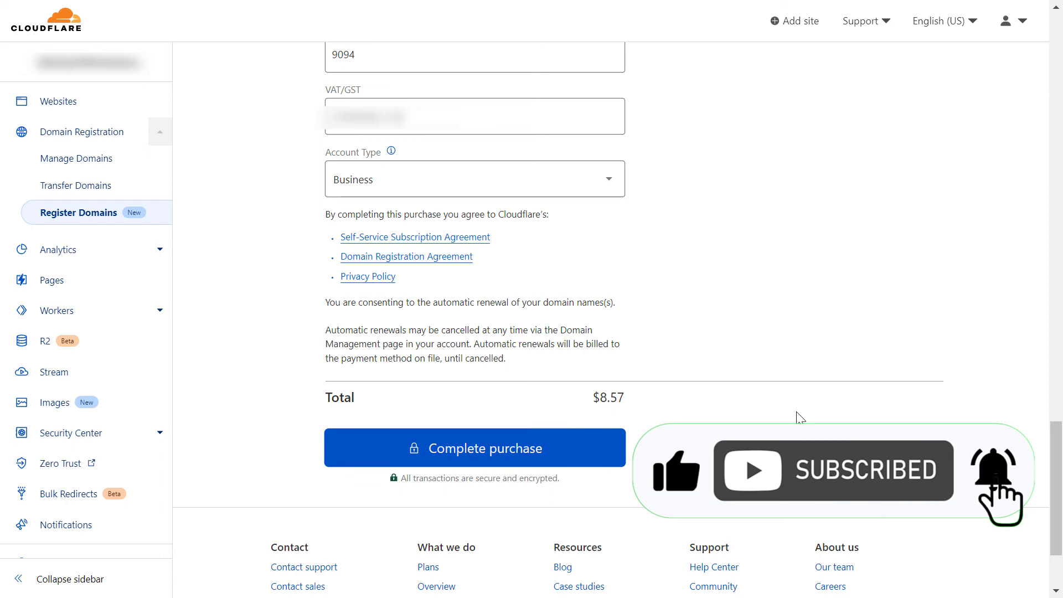
{"action": "left_click", "coordinate": [474, 447]}
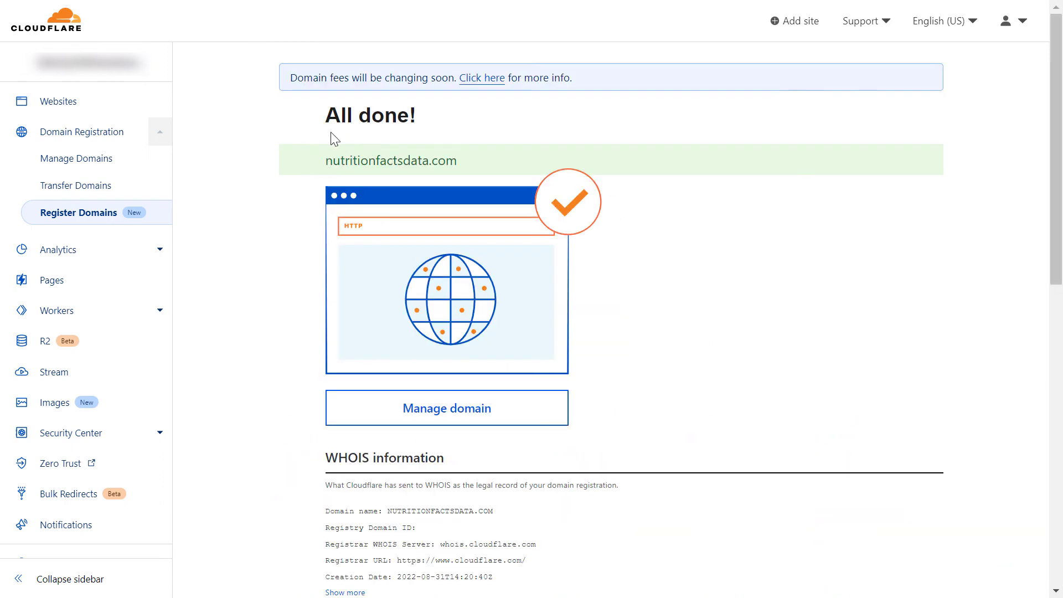
{"action": "mouse_move", "coordinate": [826, 329]}
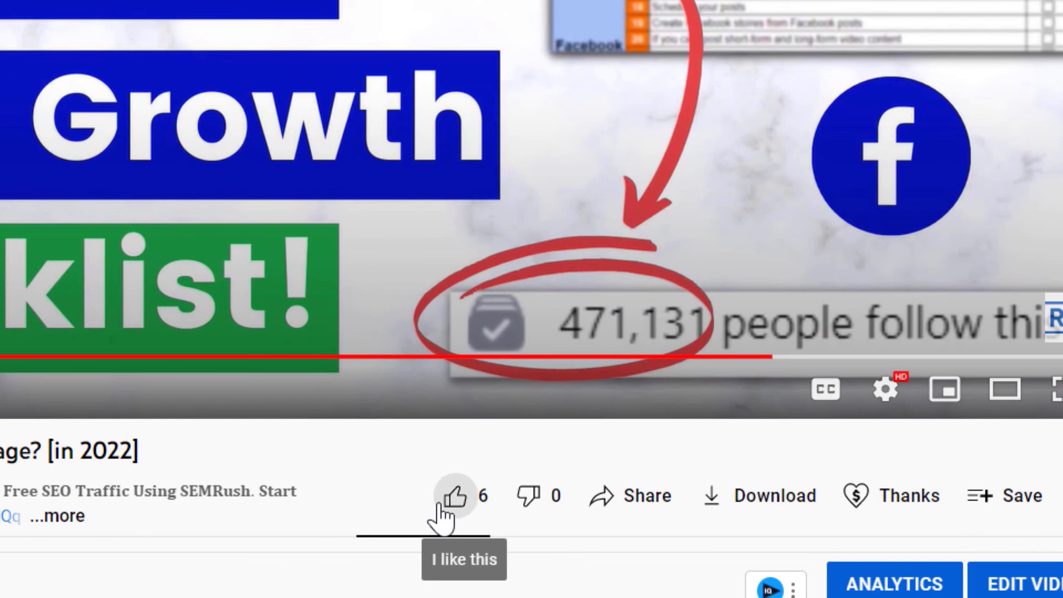
Like the video, raising its count to 7, and choose a $10.00 Thanks tip.
{"action": "left_click", "coordinate": [454, 495]}
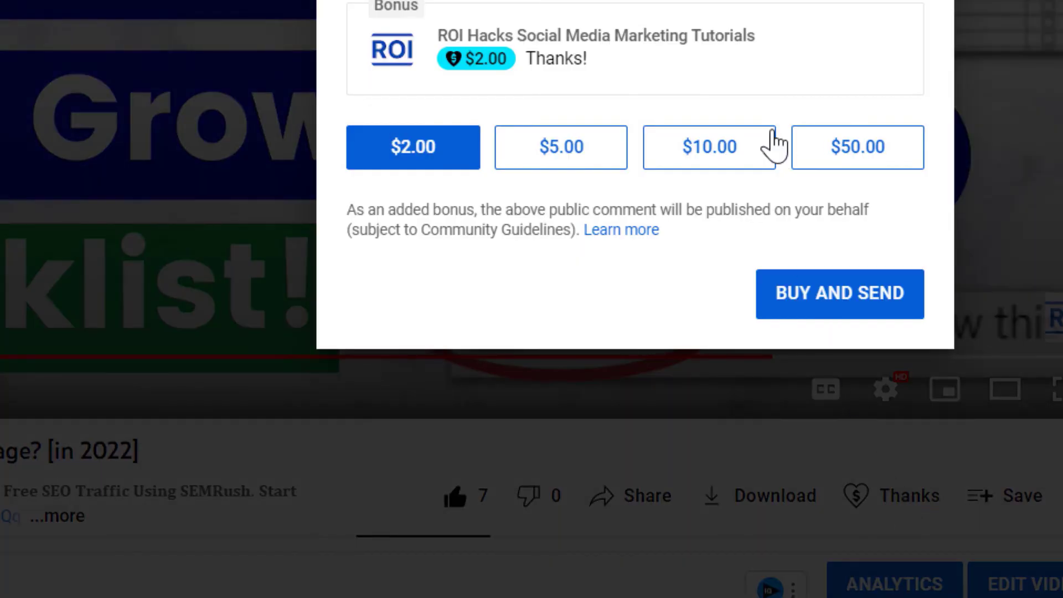
{"action": "left_click", "coordinate": [709, 147]}
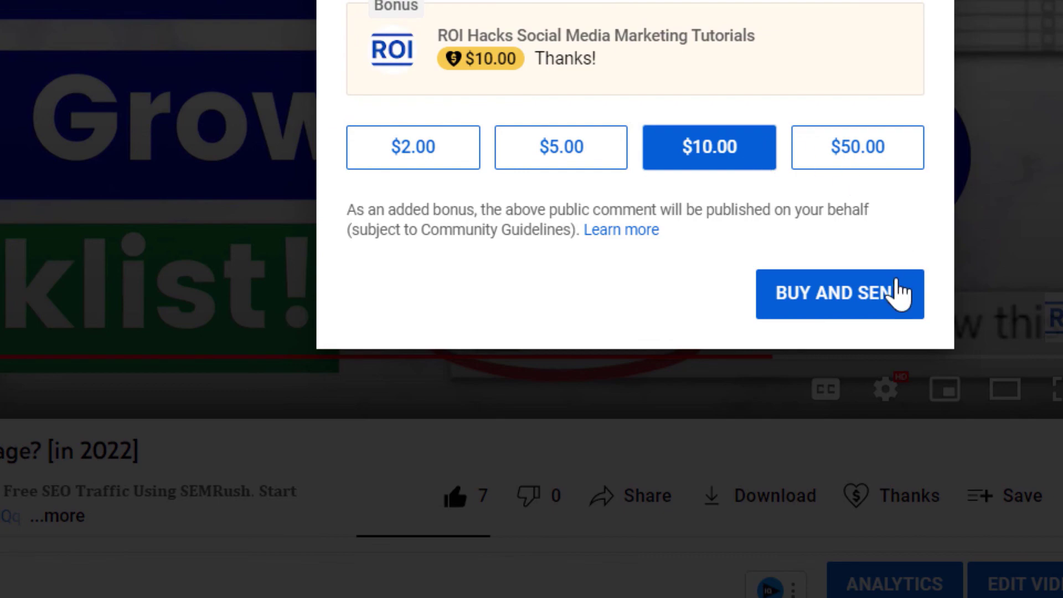